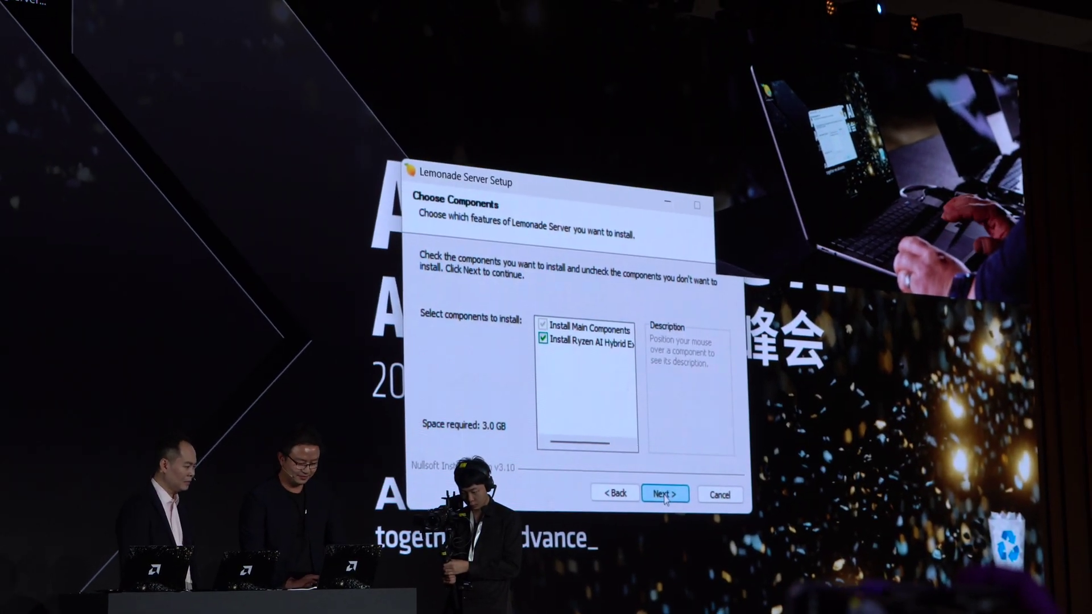
Step: Continue past component selection with main and Ryzen AI Hybrid components included to the directory step
left_click(664, 493)
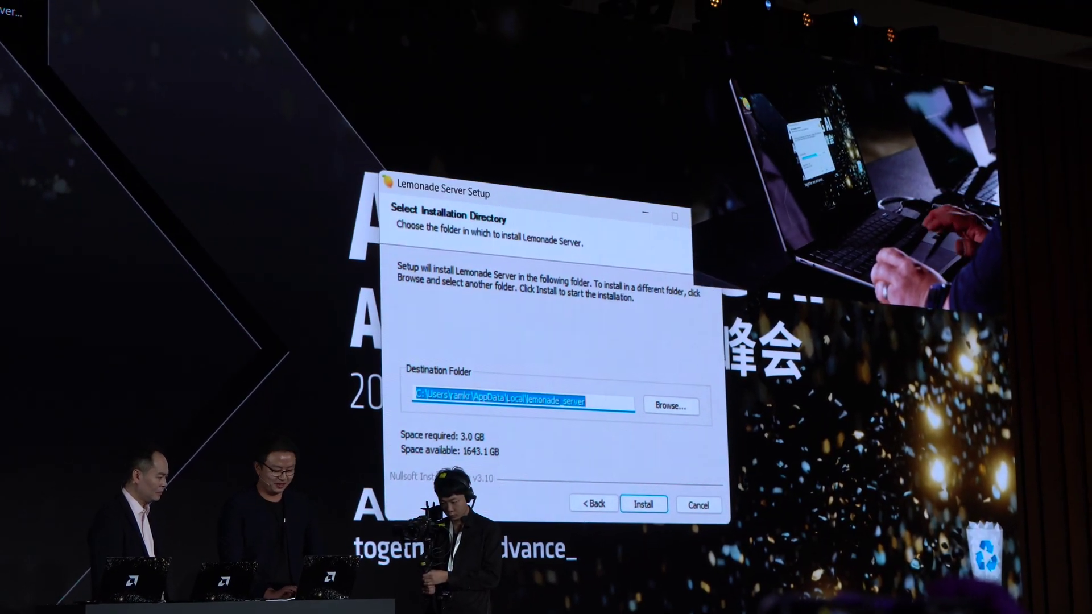